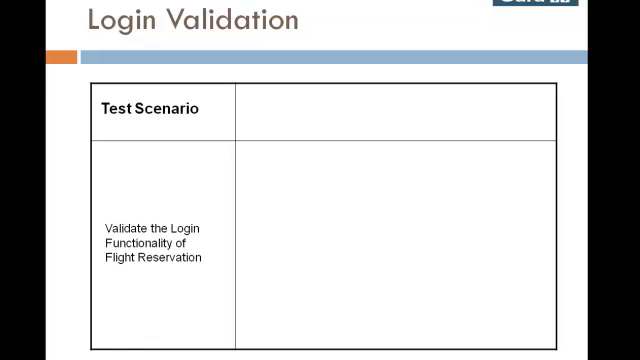
text(Test Sub Scenario)
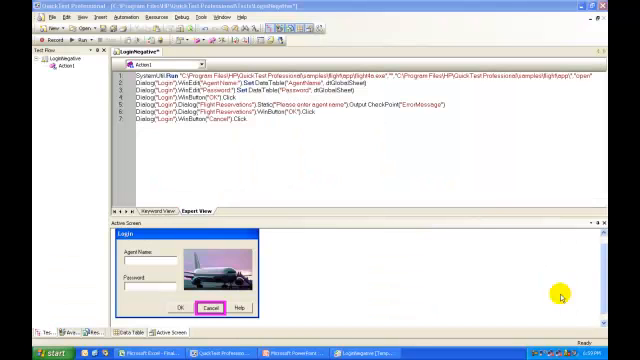
mouse_move(556, 291)
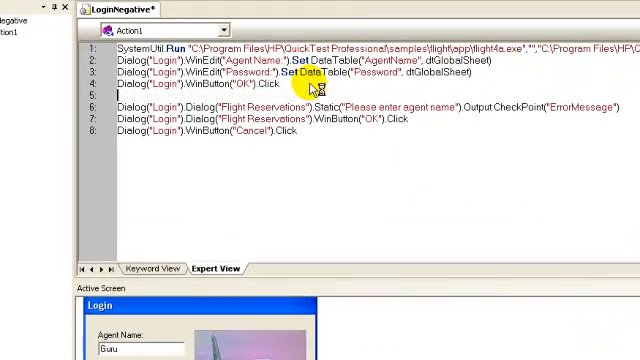
text(If Then)
text(else)
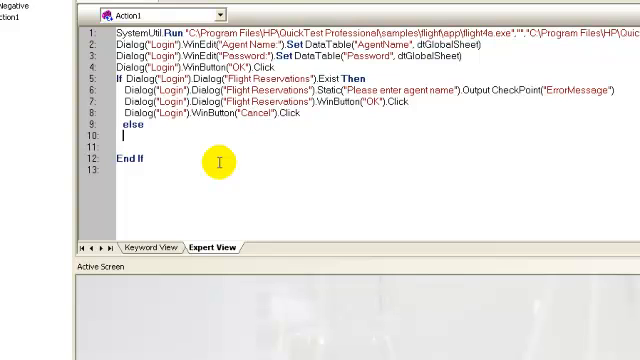
text(Window("Flight Reservation").Check CheckPoint("Flight Reservation"))
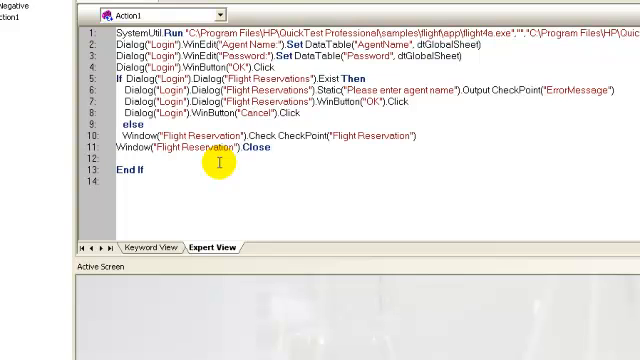